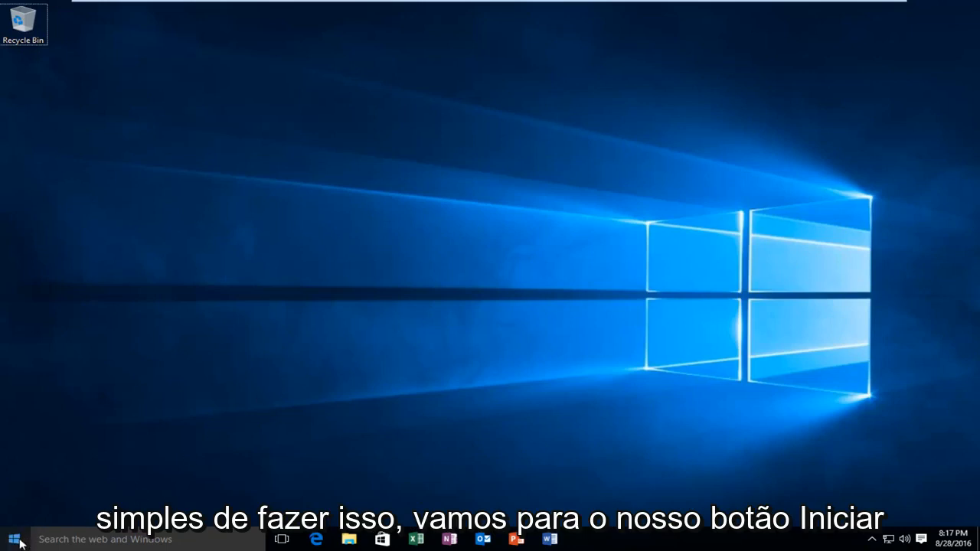
Open the Windows Start menu from the taskbar.
click(10, 538)
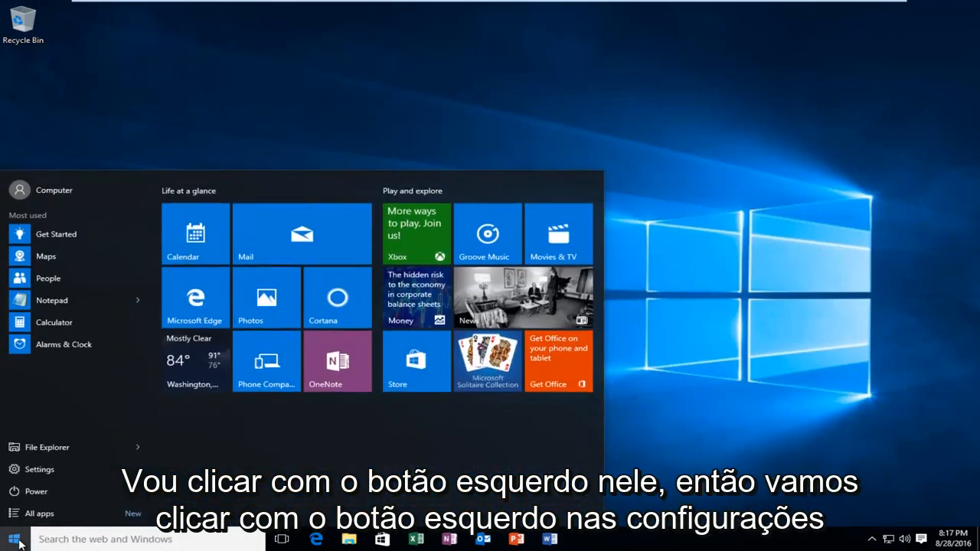
mouse_move(30, 469)
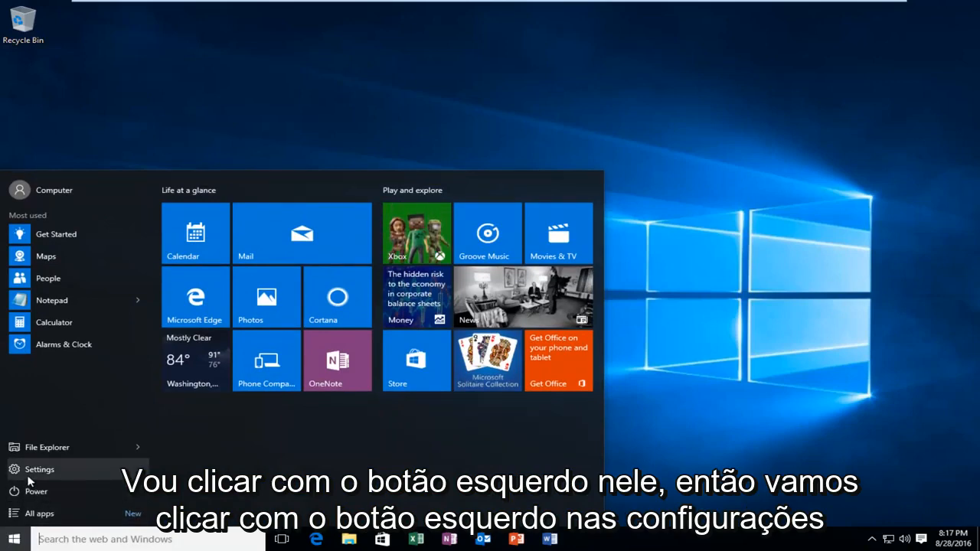
Launch the Settings app from the Start menu.
click(39, 470)
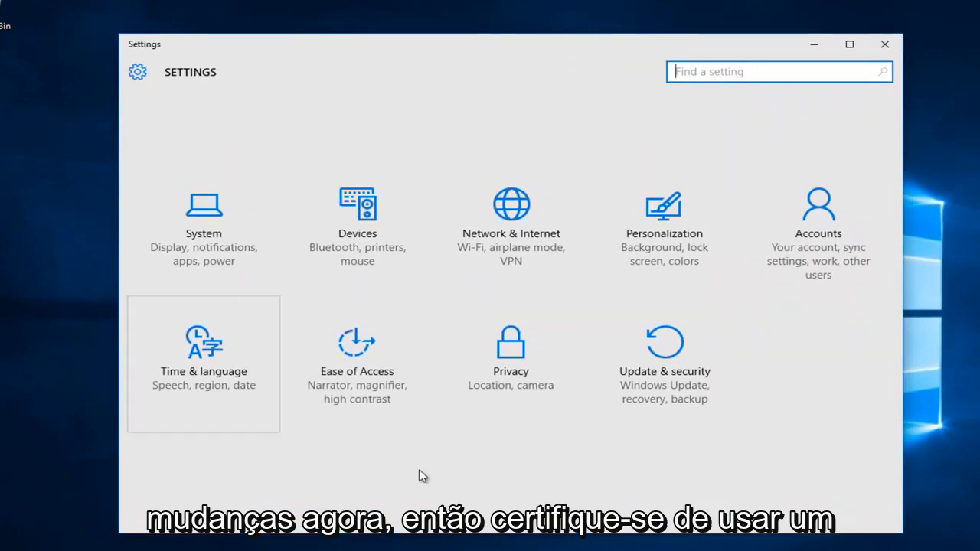
mouse_move(398, 425)
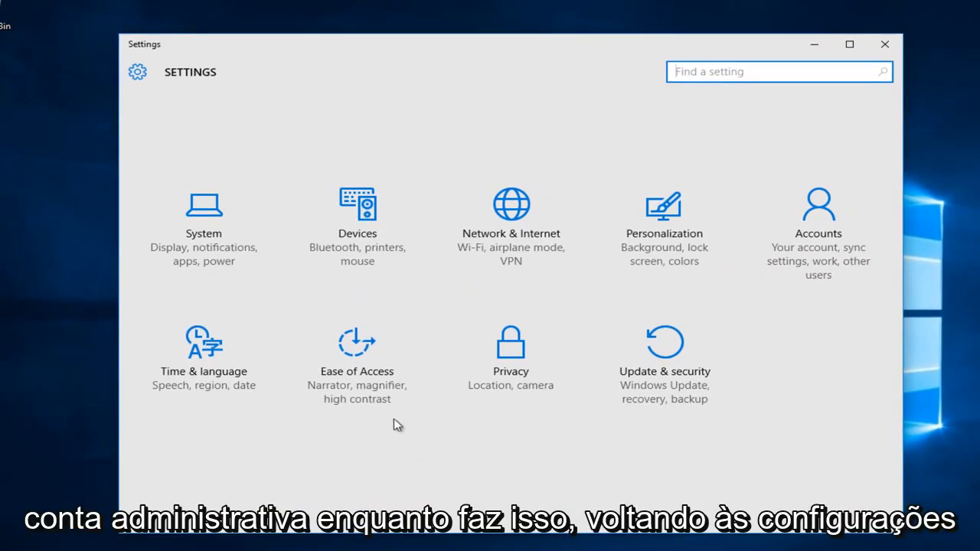
mouse_move(234, 93)
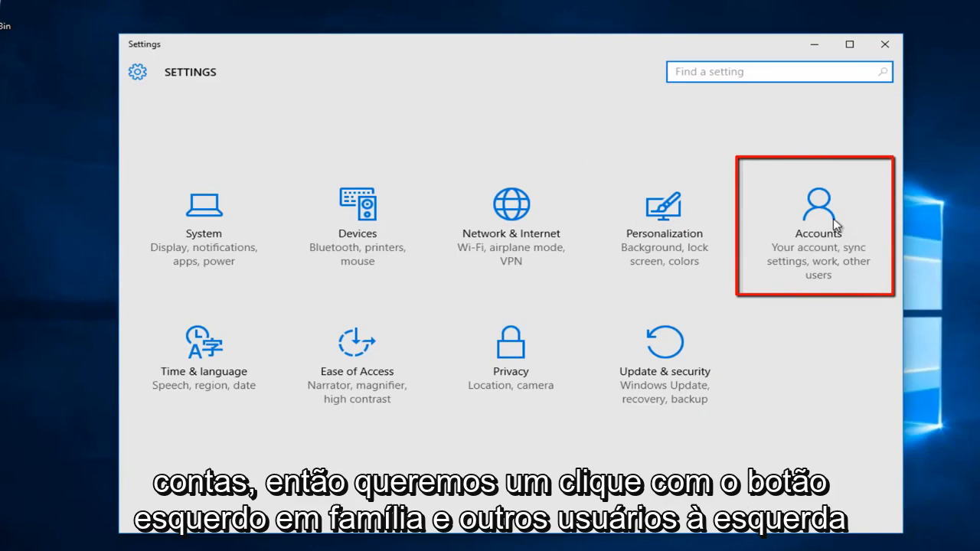
Open Accounts to reach Family & other users, showing administrator account Frank.
click(817, 222)
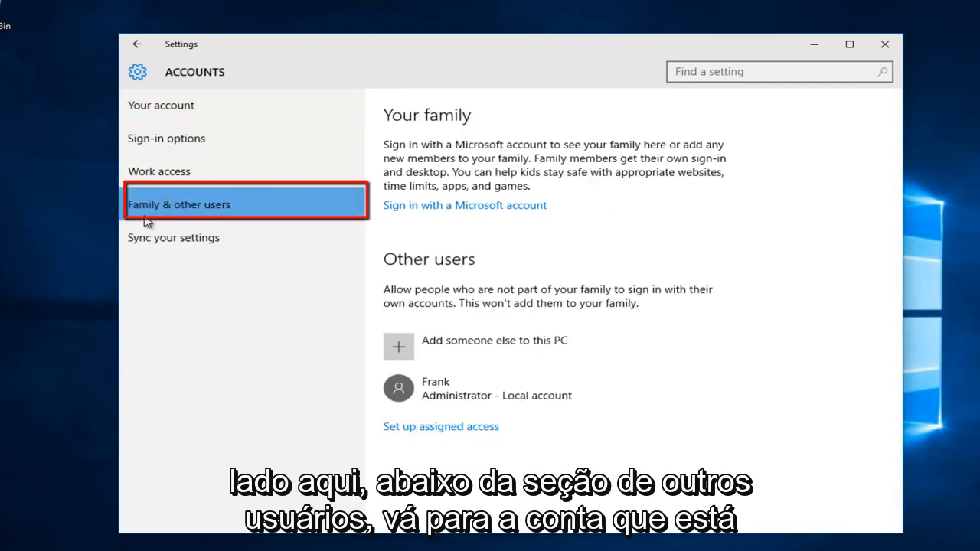
mouse_move(402, 267)
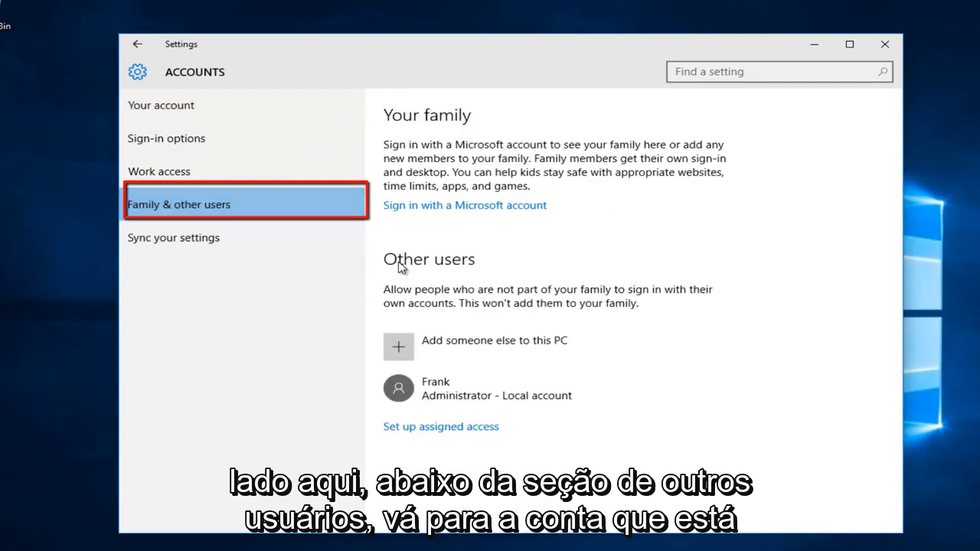
mouse_move(455, 347)
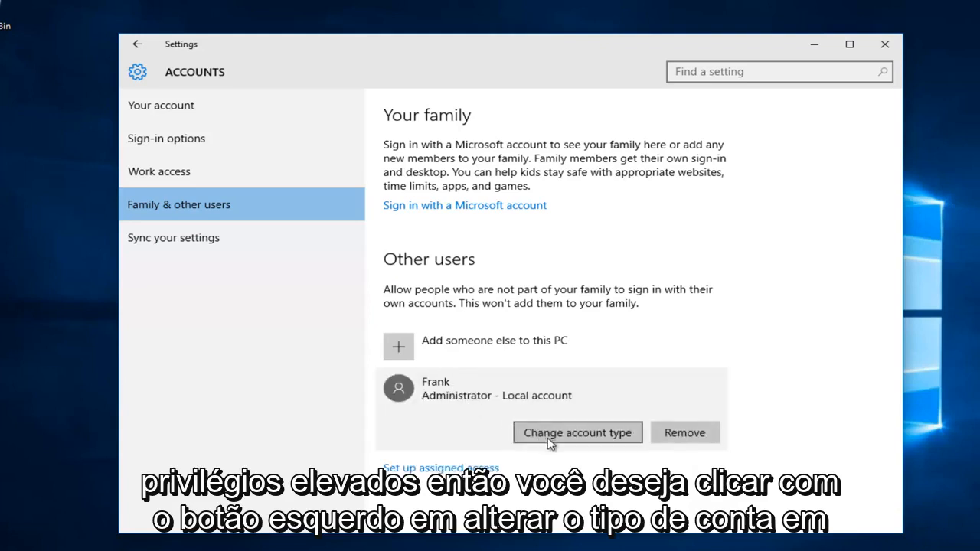
click(577, 432)
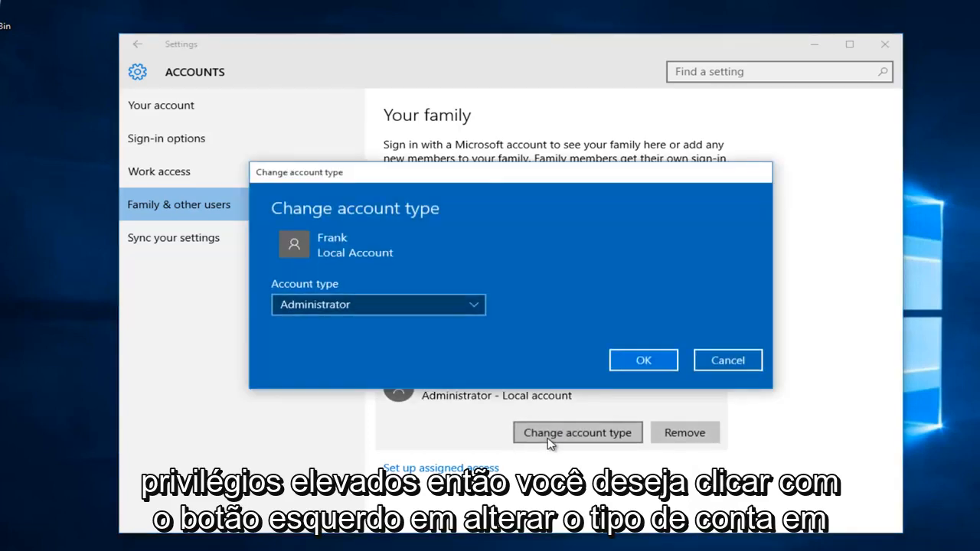
mouse_move(298, 294)
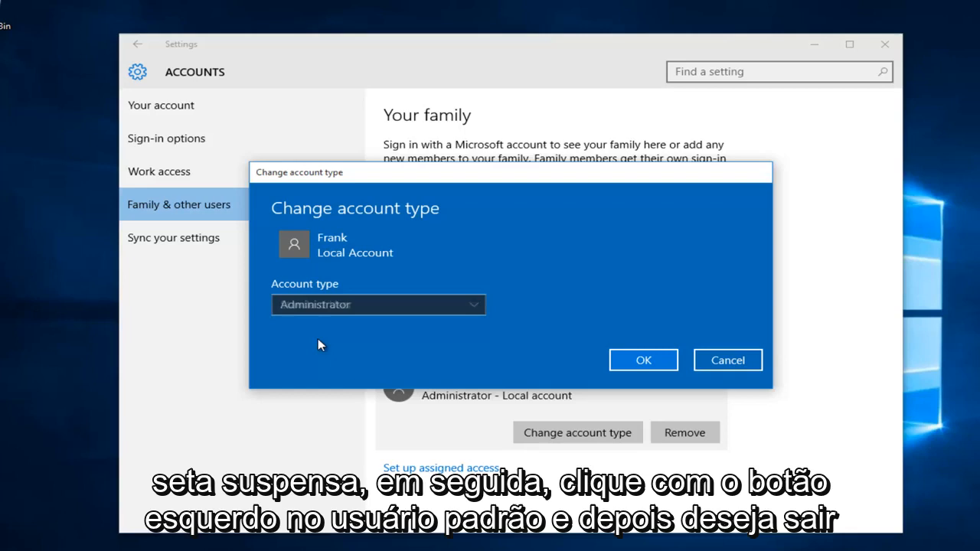
click(378, 304)
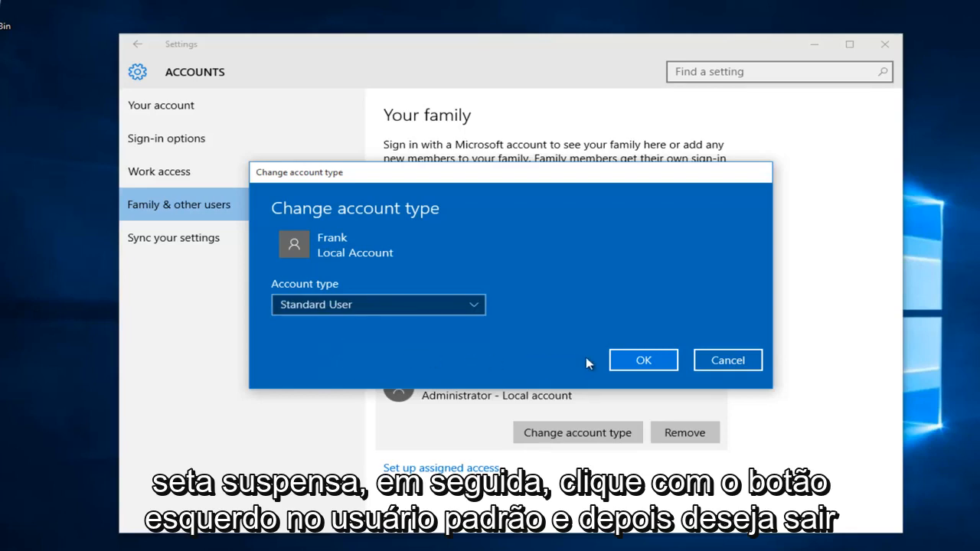
click(644, 359)
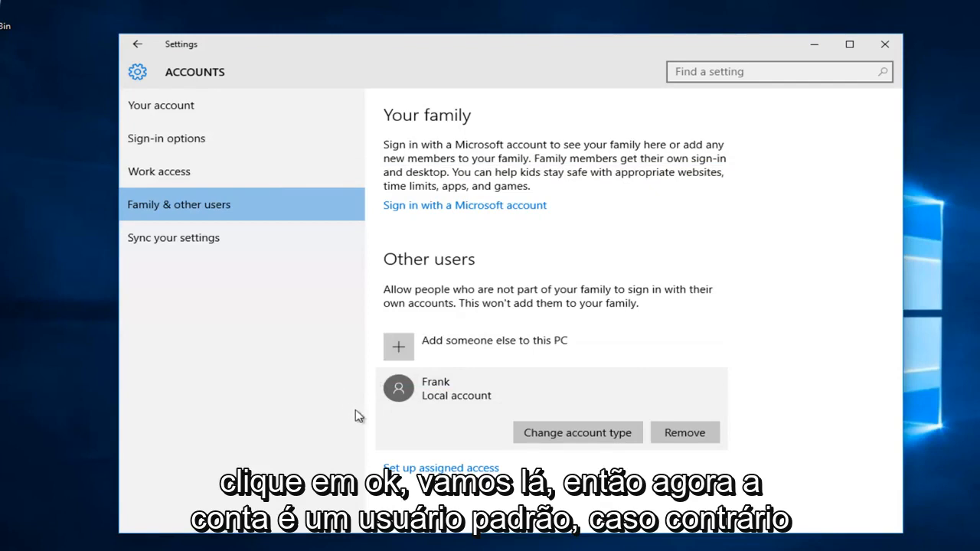
mouse_move(411, 417)
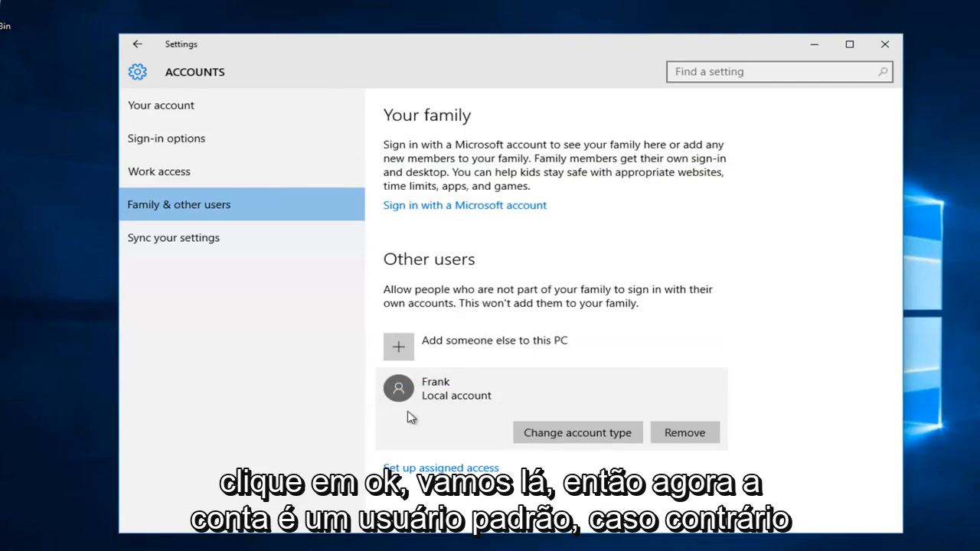
mouse_move(260, 363)
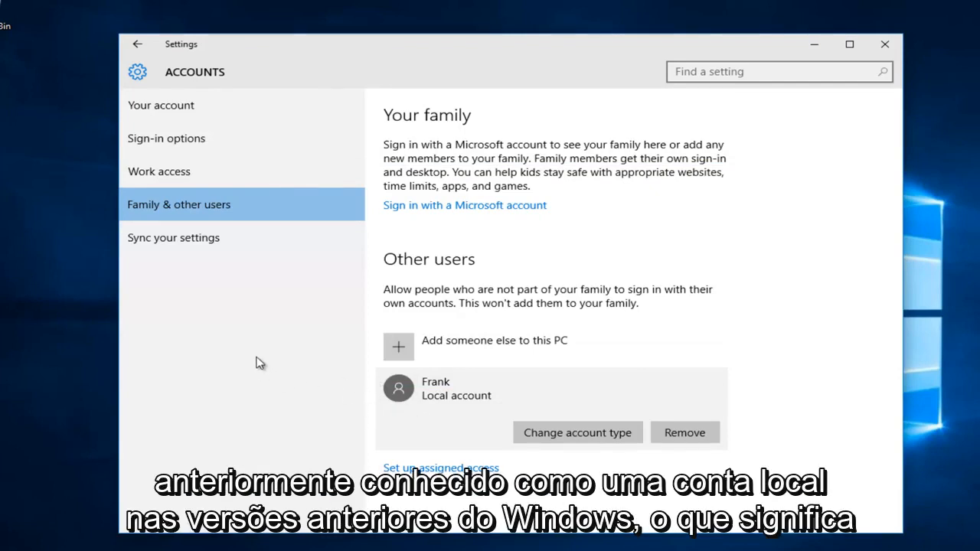
mouse_move(262, 348)
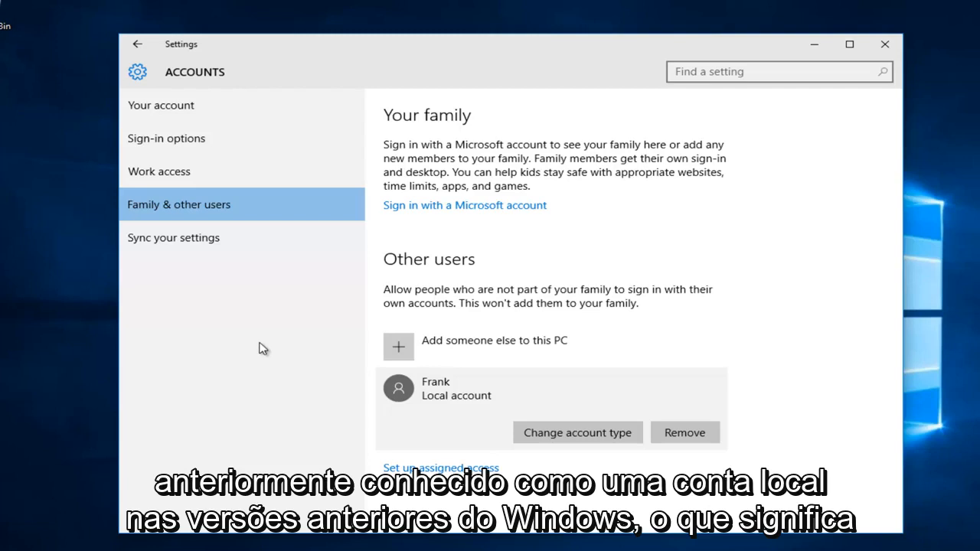